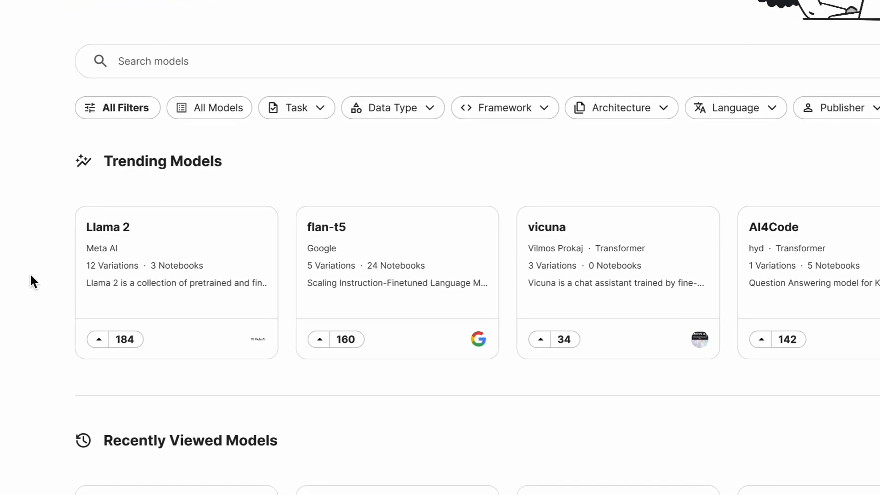
mouse_move(81, 280)
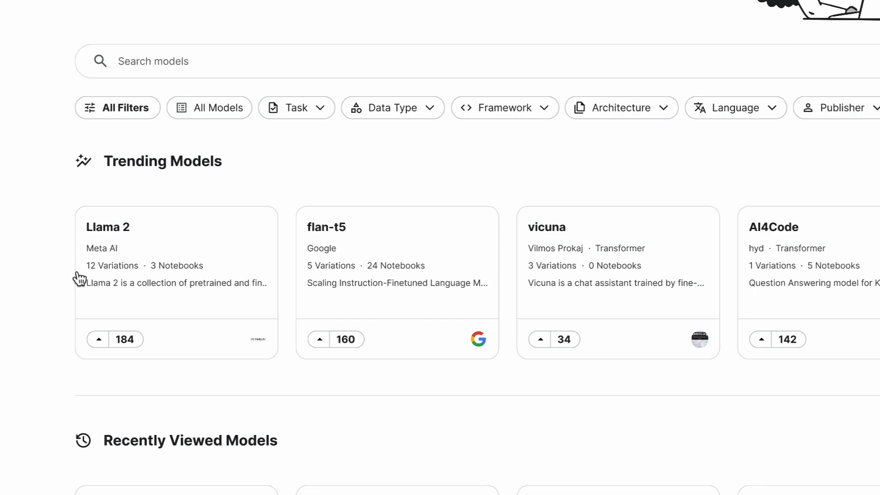
mouse_move(85, 279)
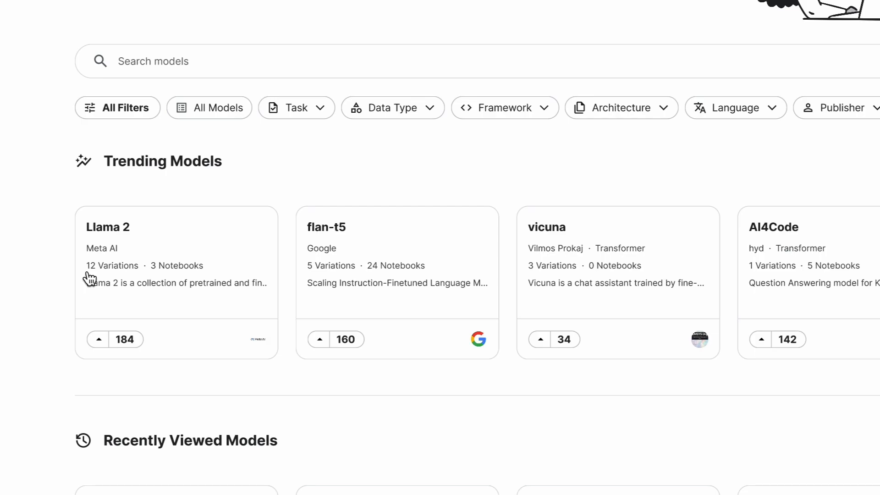
mouse_move(90, 278)
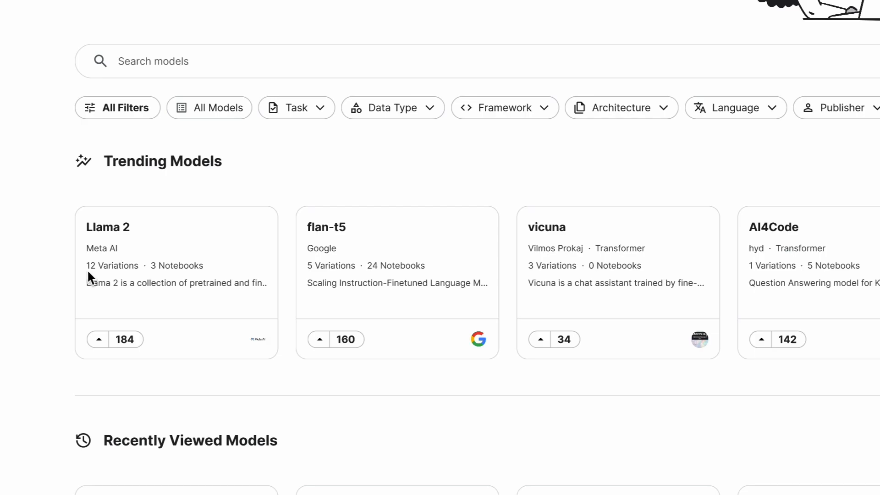
Step: Open the Llama 2 model page from Trending Models and review its PyTorch 13b instance details
left_click(108, 227)
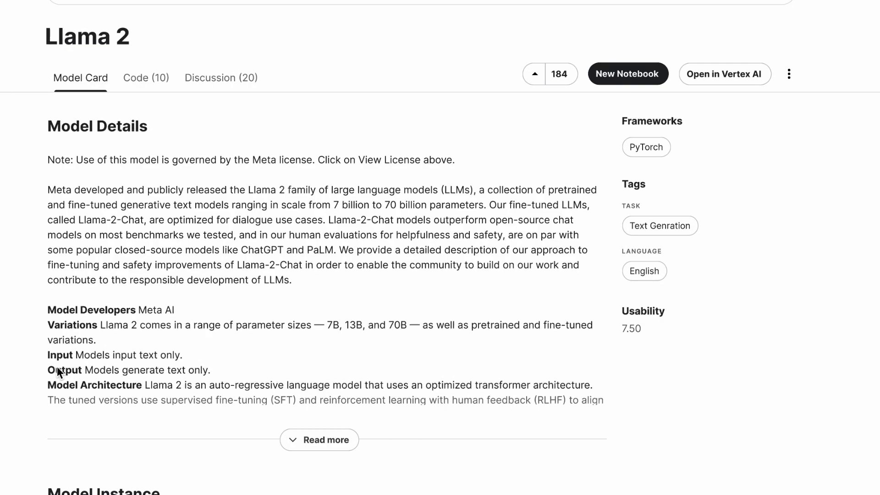
scroll("down", 3)
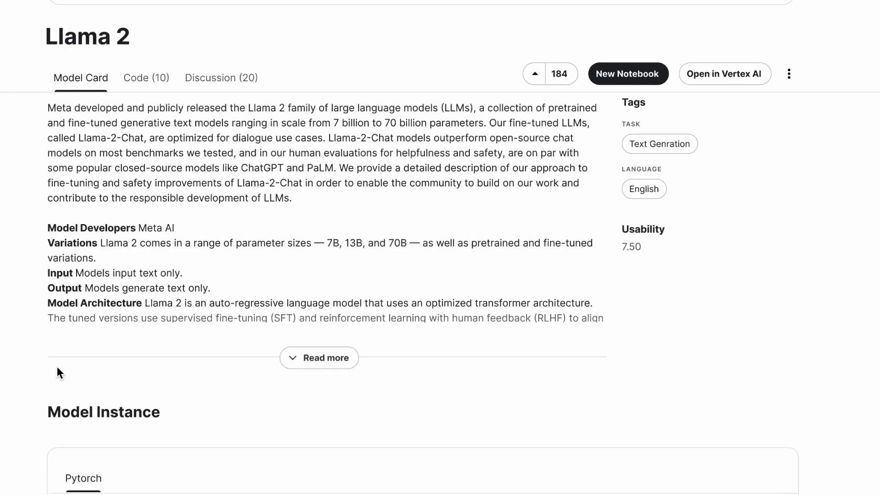
scroll("down", 3)
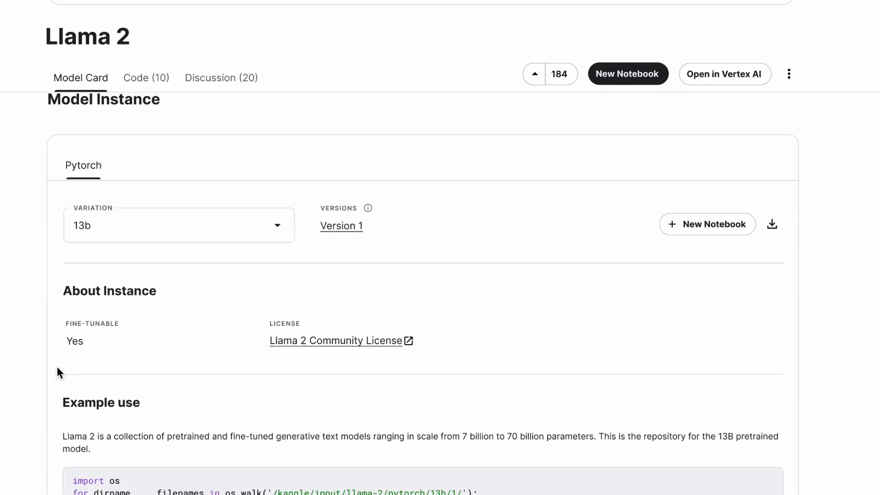
Step: Show the Code (10) list of community notebooks using Llama 2 and browse through it
left_click(146, 77)
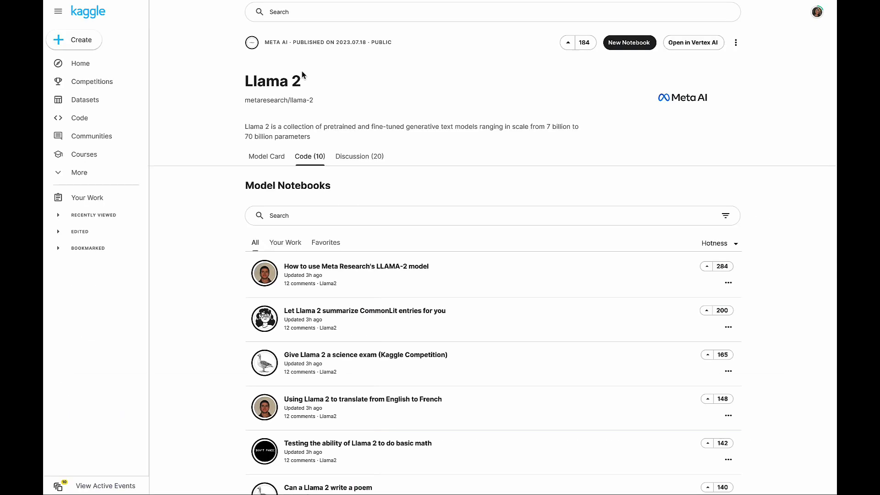
scroll("down", 3)
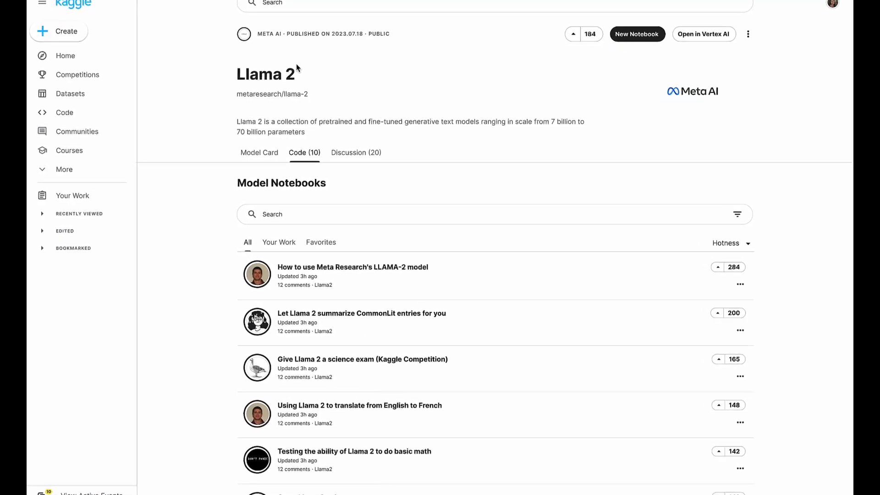
scroll("down", 3)
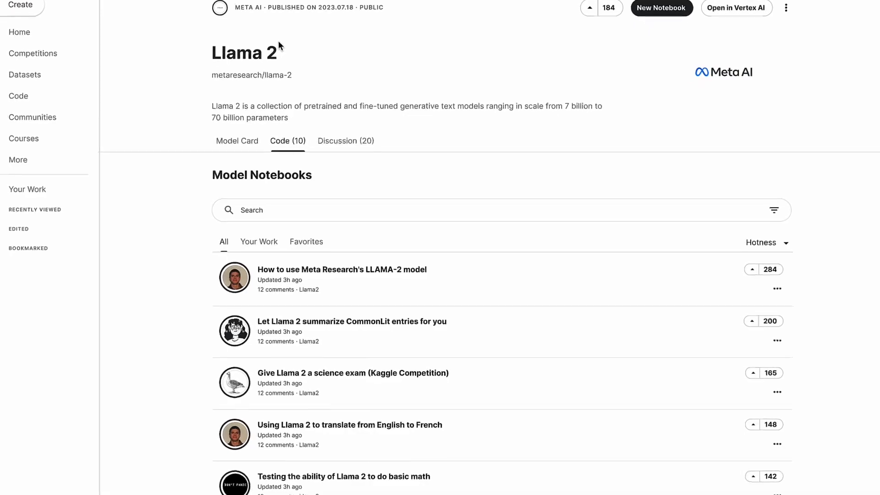
scroll("down", 3)
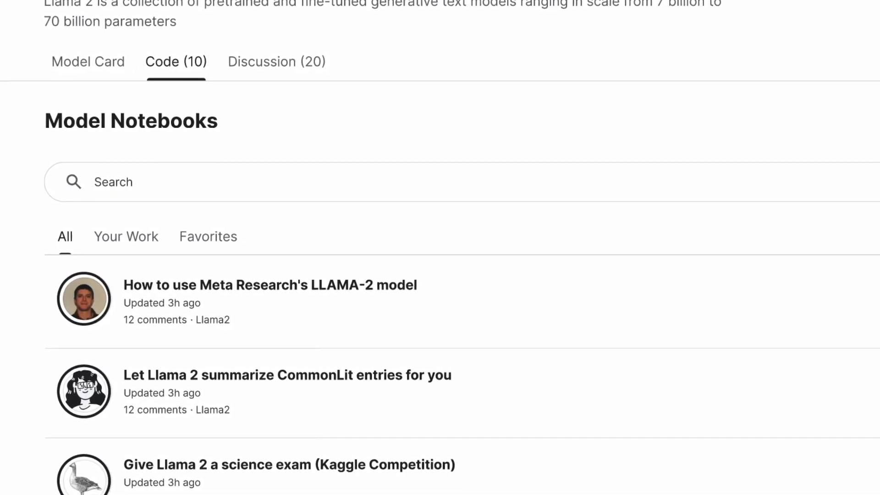
scroll("down", 3)
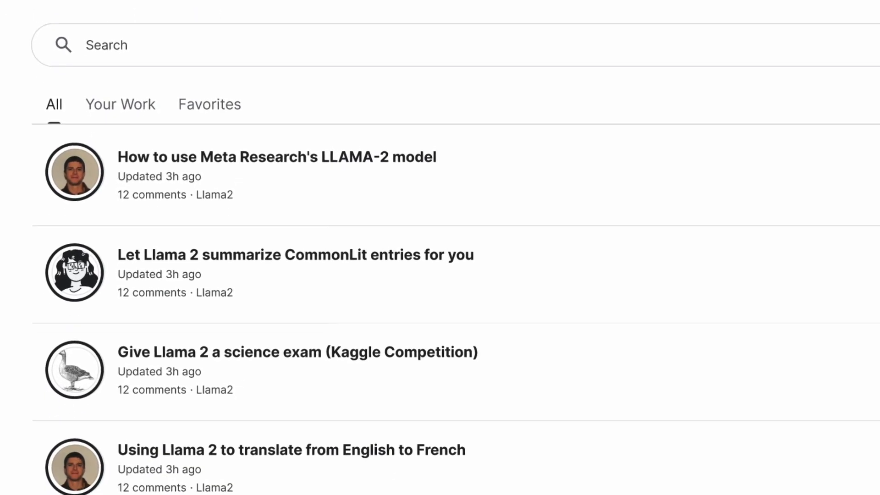
scroll("down", 3)
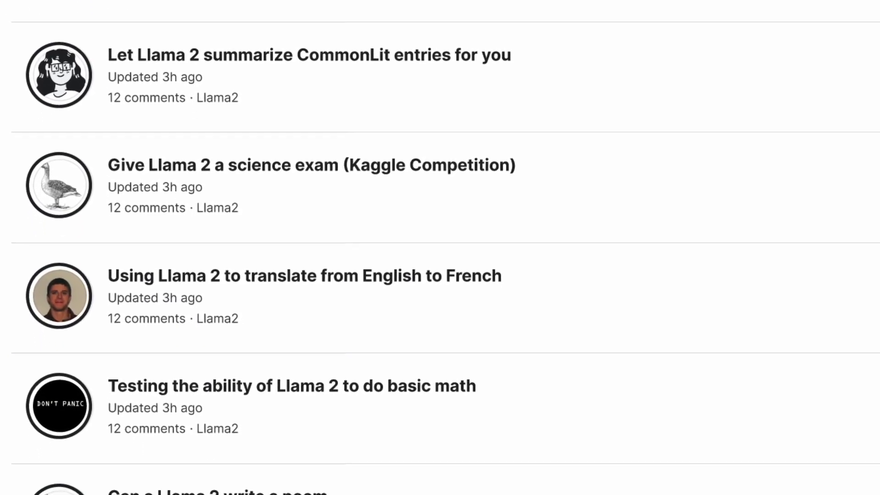
scroll("down", 3)
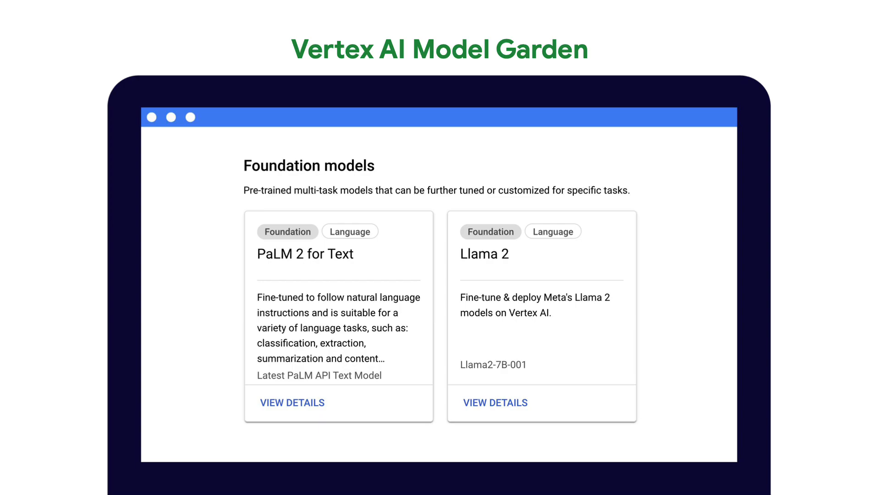
Step: View details of the Llama 2 card among Model Garden's Foundation models
left_click(495, 403)
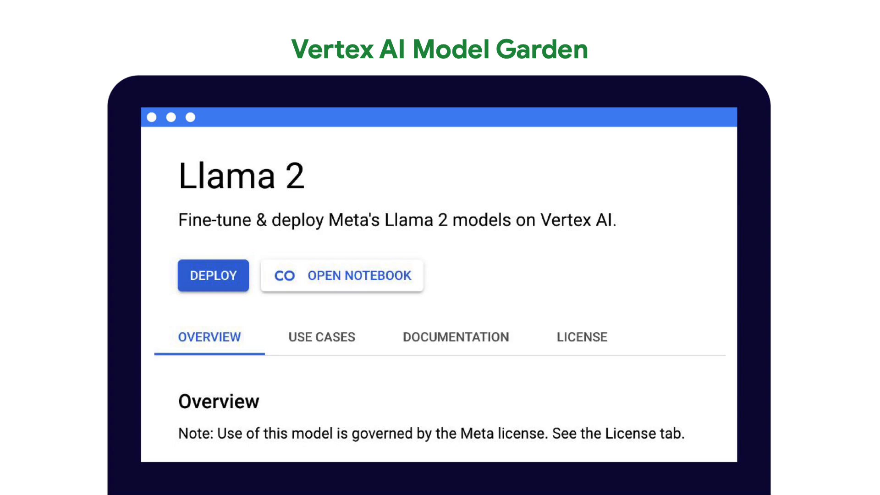
Step: Deploy Llama 2, choose the 13B variant's Resource ID, and save the copy to Model Registry
left_click(213, 275)
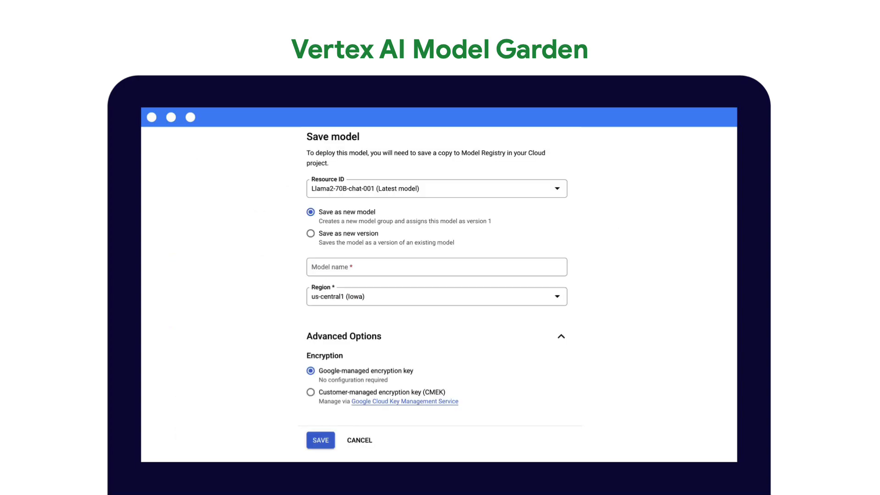
left_click(436, 188)
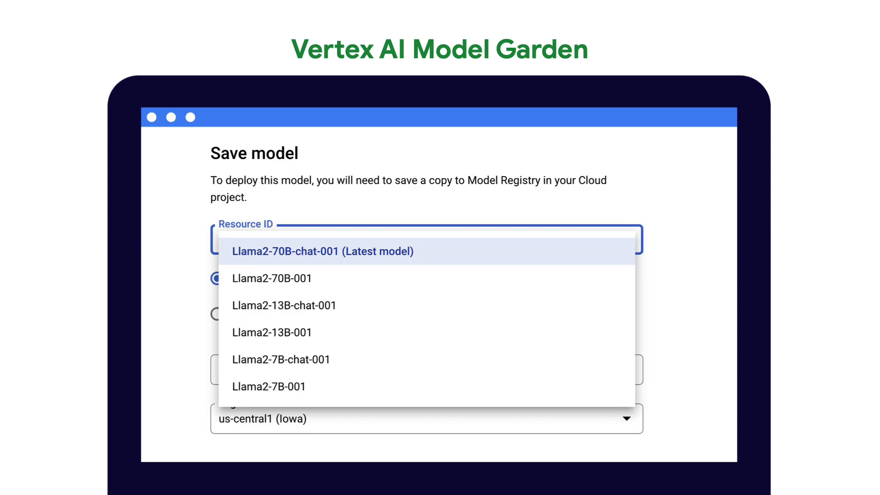
left_click(323, 251)
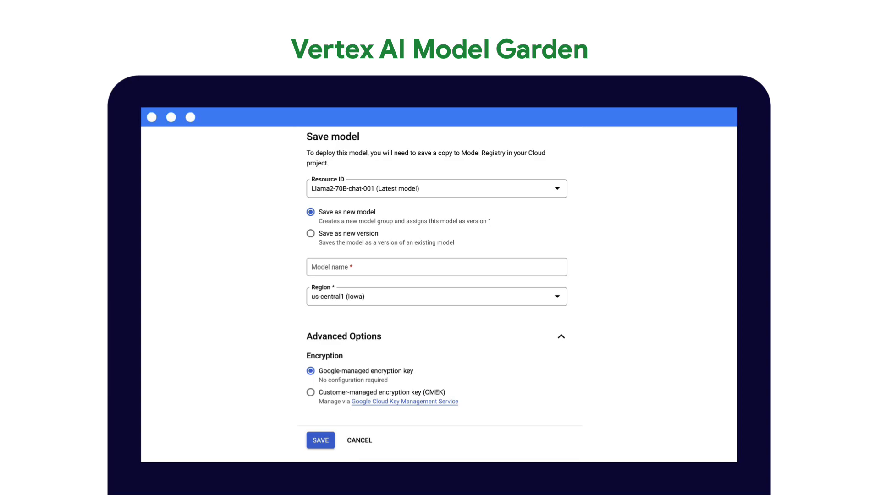
left_click(320, 440)
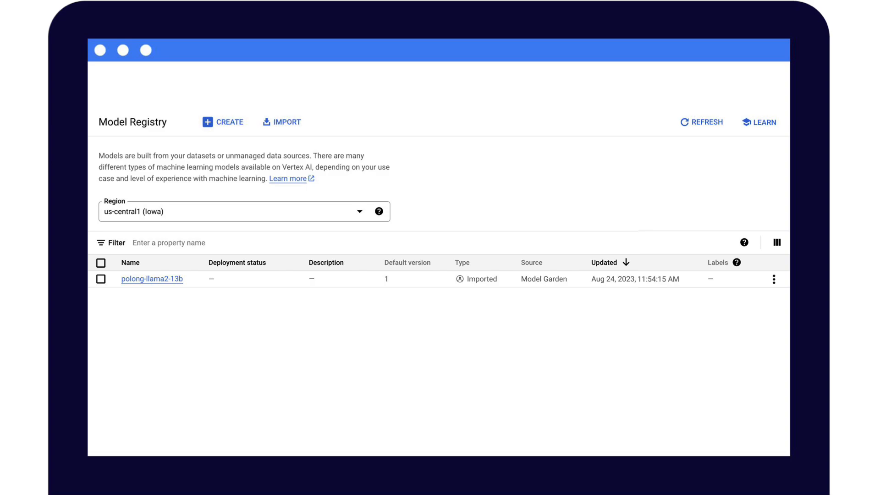
Step: Return to the Llama 2 Model Garden page and open its LLaMA2 (PEFT) deployment notebook
left_click(774, 279)
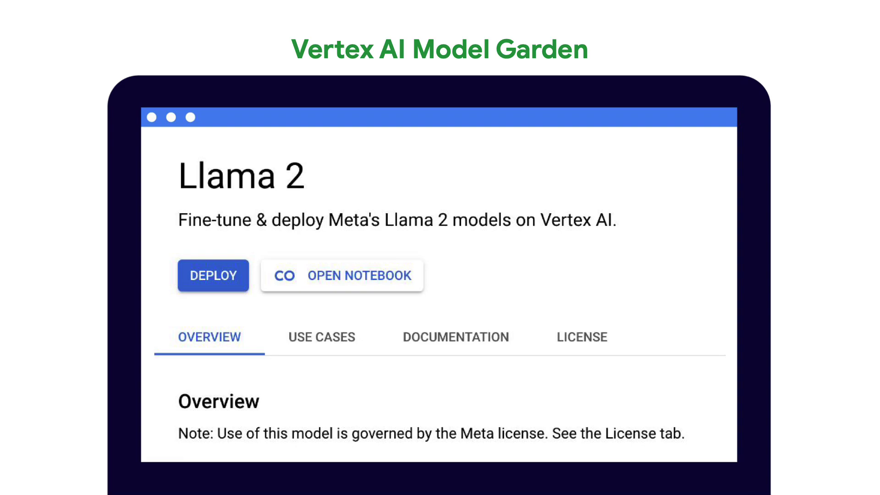
left_click(342, 275)
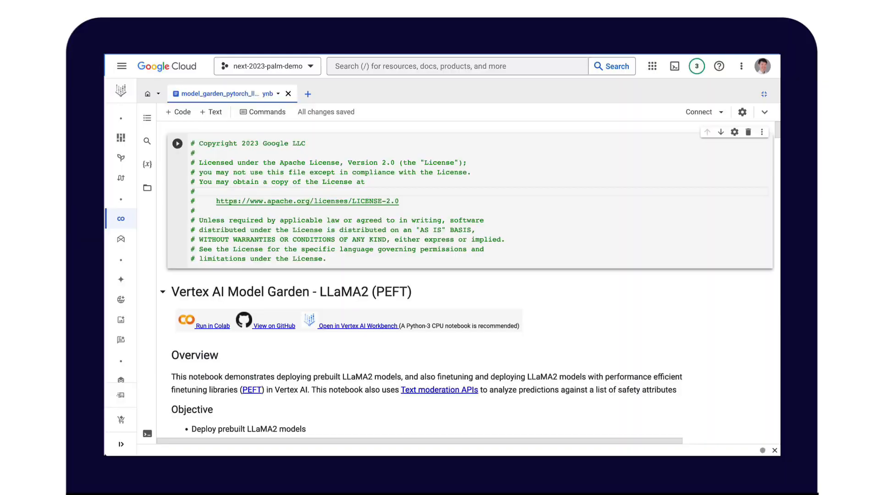